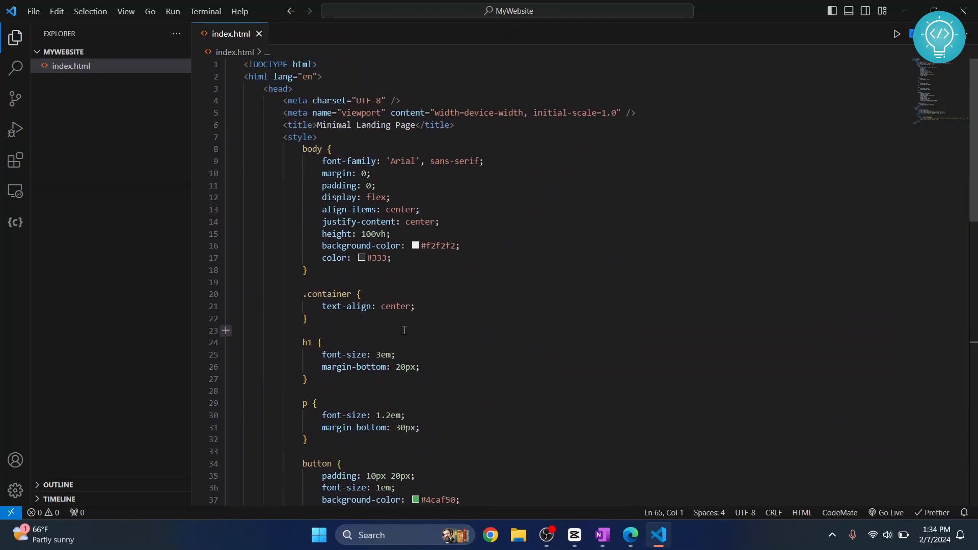
Scroll through index.html to review the landing page's CSS.
scroll("down", 3)
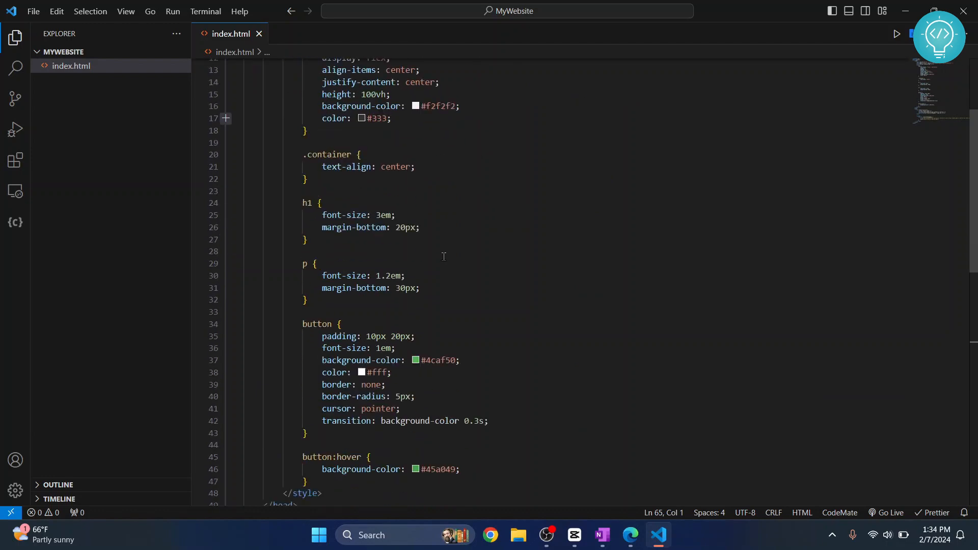
scroll("down", 3)
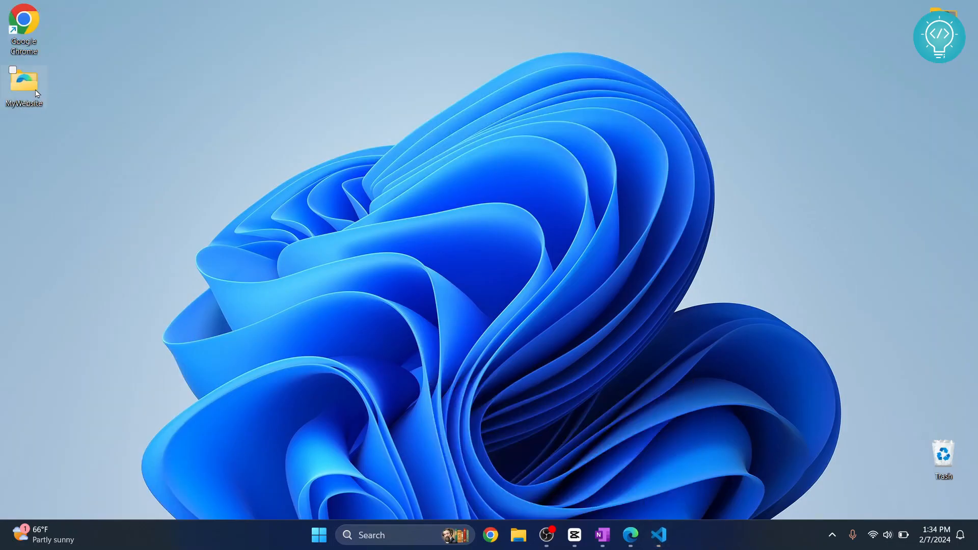
Open the MyWebsite folder and show index.html's Open with app list.
double_click(23, 81)
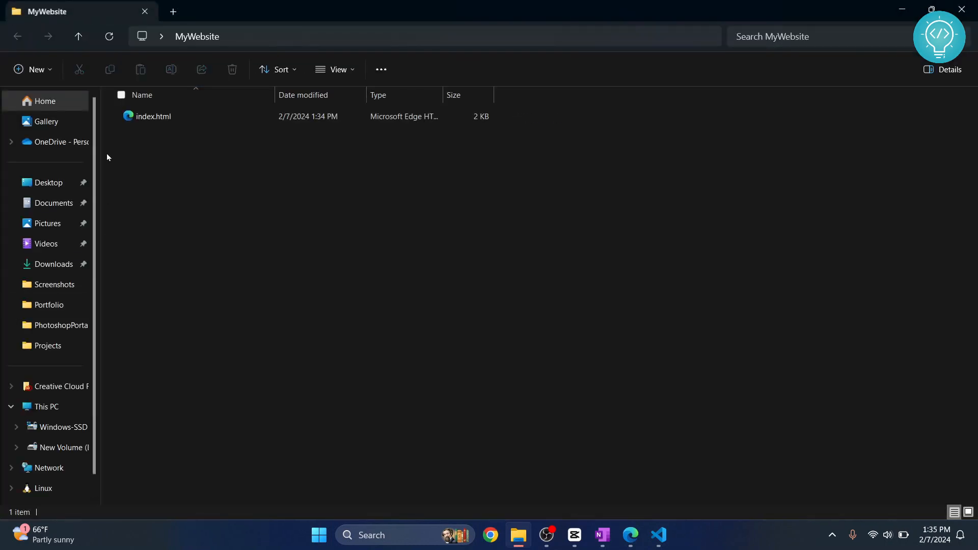
mouse_move(152, 116)
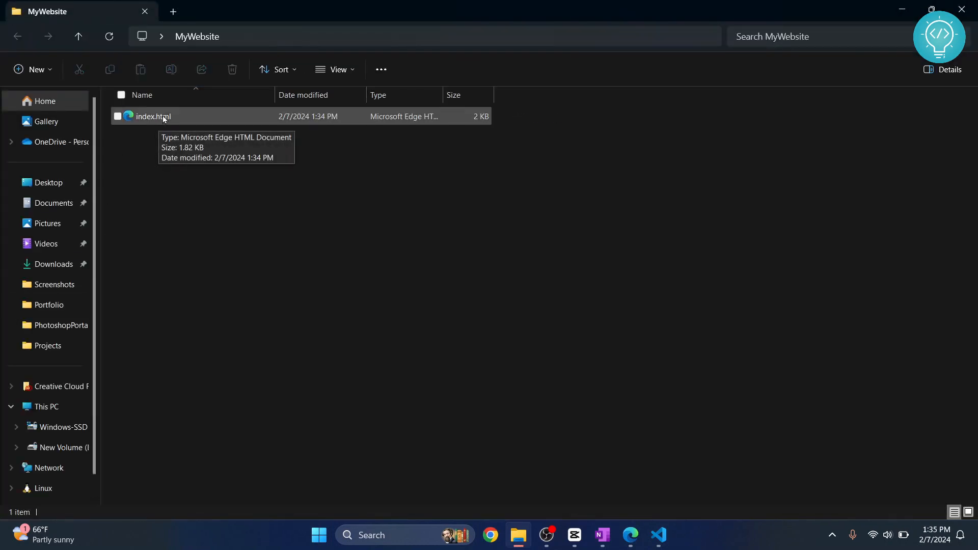
right_click(152, 116)
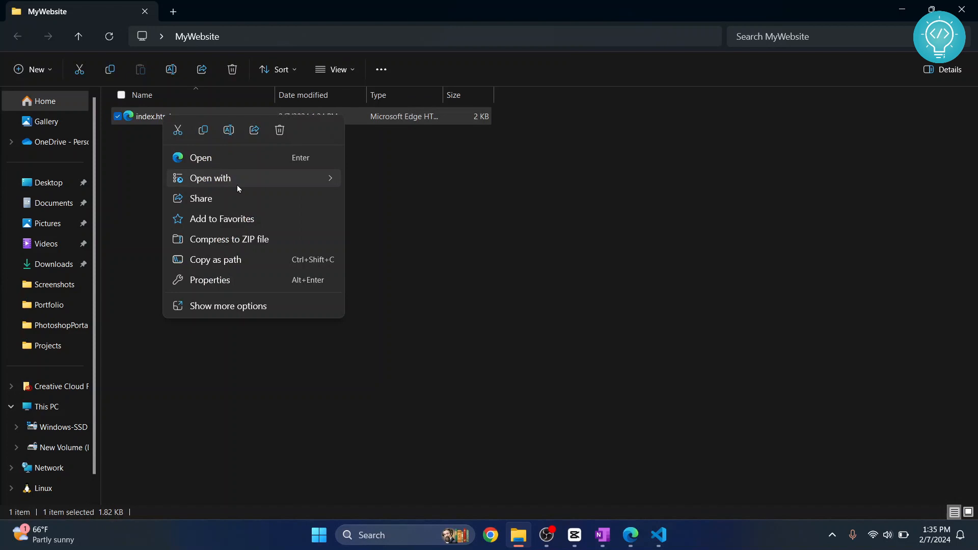
left_click(210, 178)
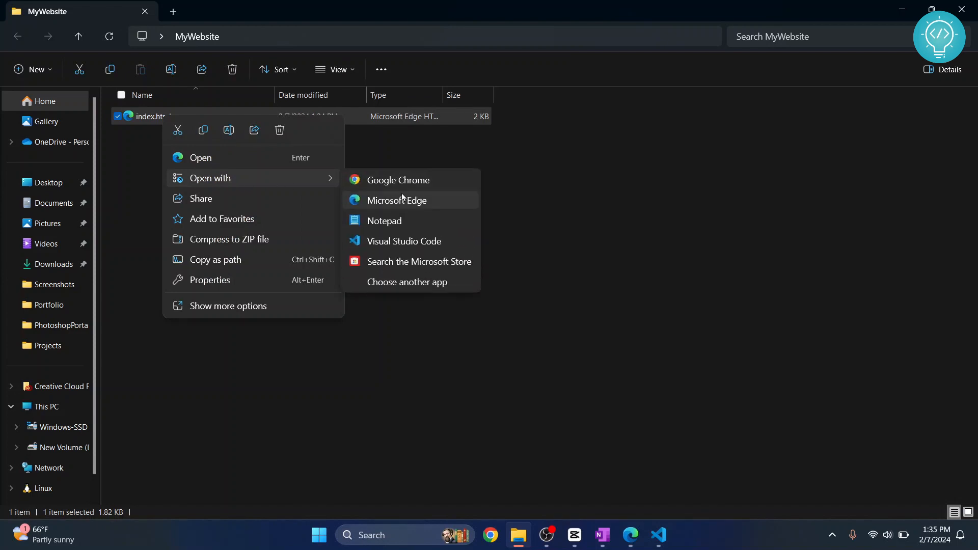
Open index.html in Microsoft Edge, close the ChatGPT tab, and focus the address bar.
left_click(396, 201)
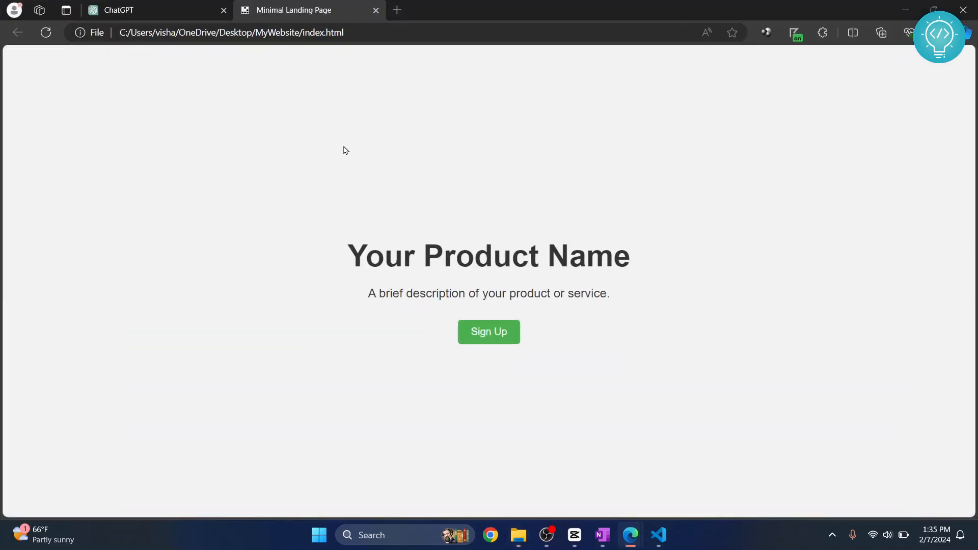
mouse_move(538, 223)
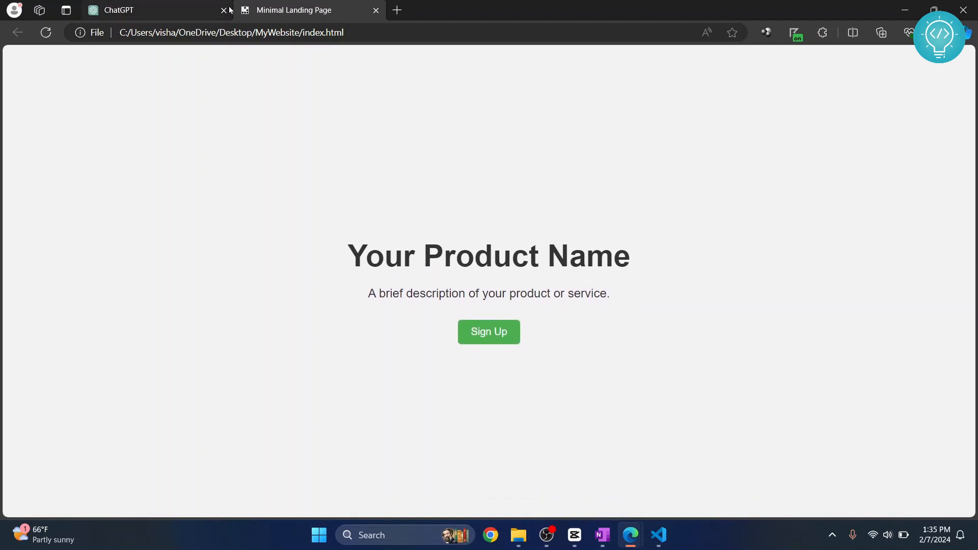
left_click(223, 10)
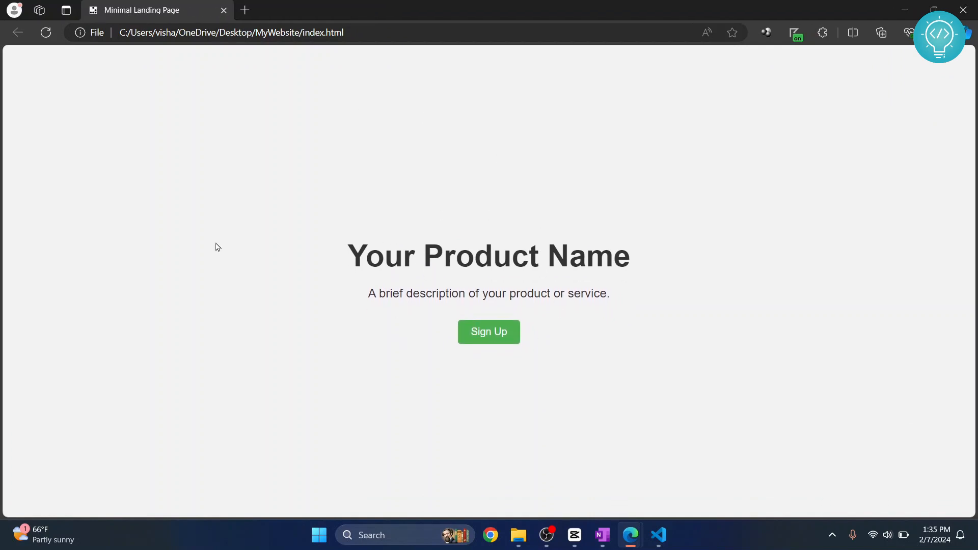
mouse_move(403, 318)
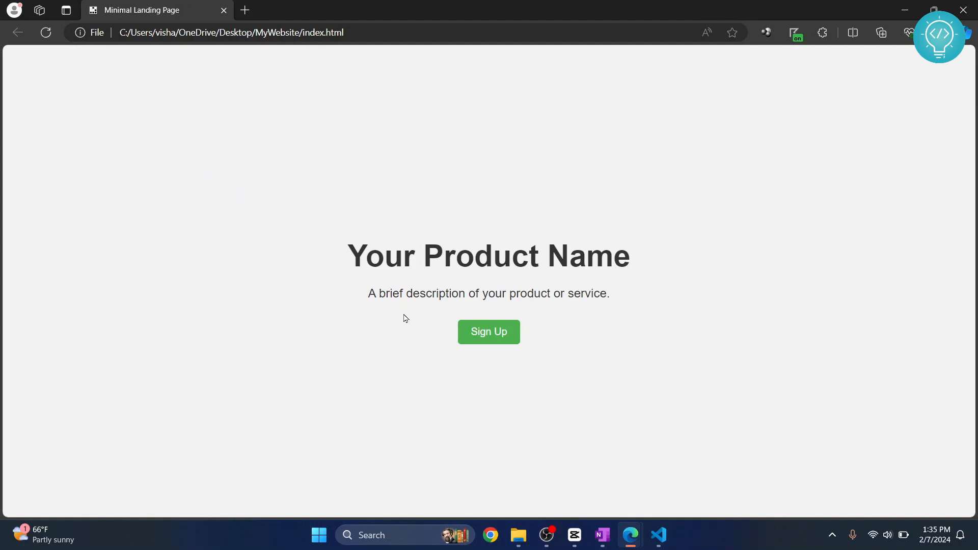
left_click(231, 33)
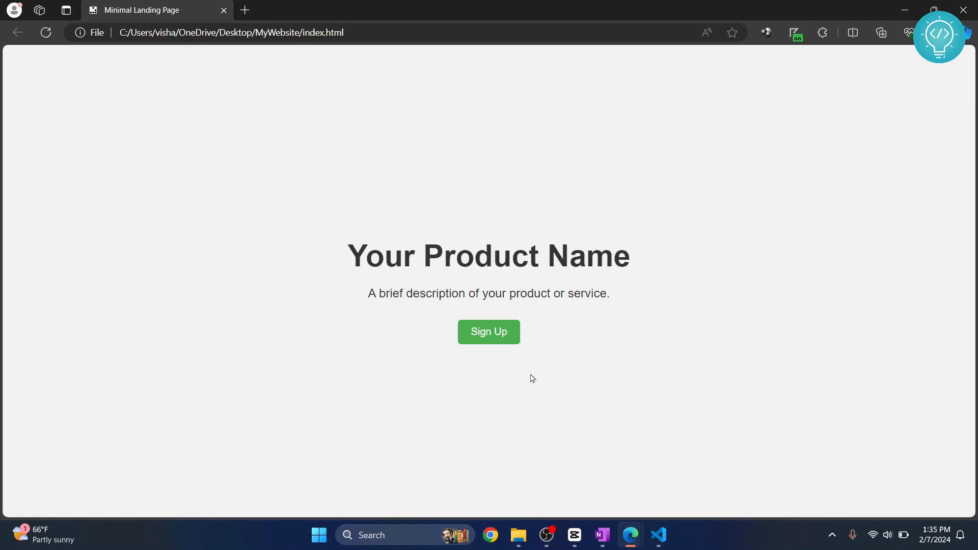
left_click(660, 538)
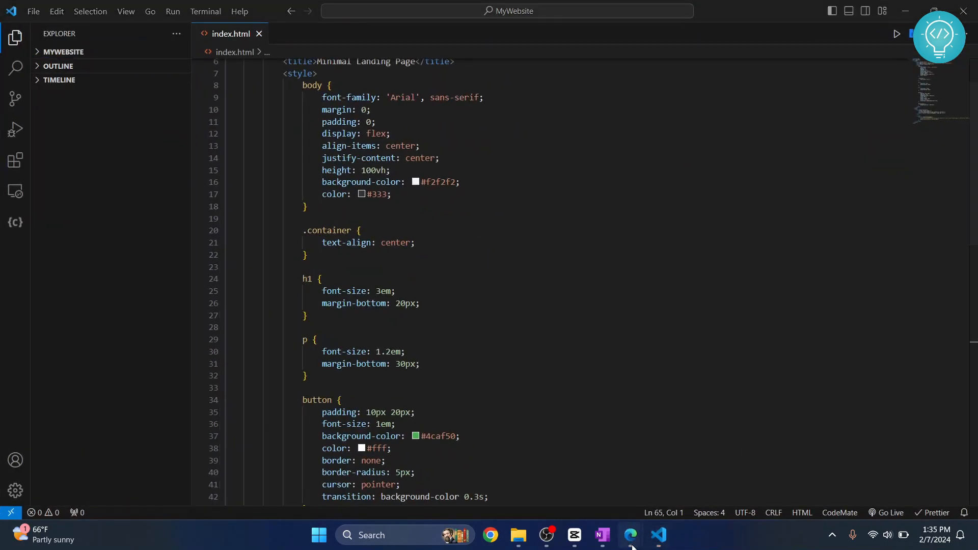
left_click(629, 535)
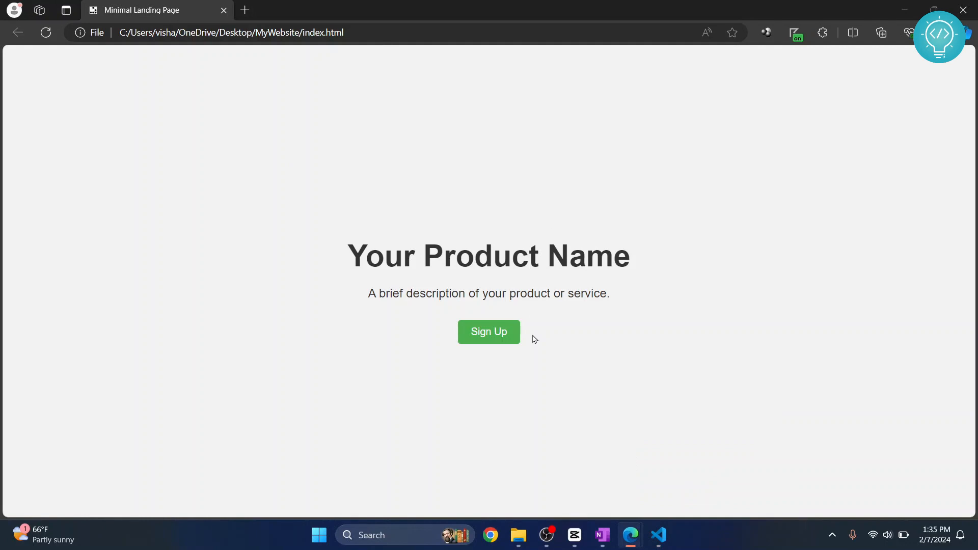
mouse_move(517, 341)
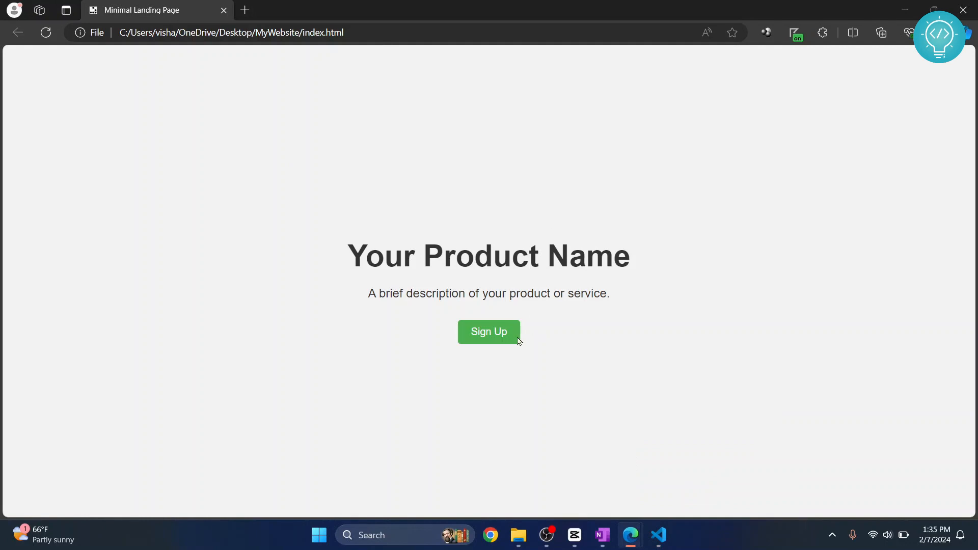
mouse_move(520, 287)
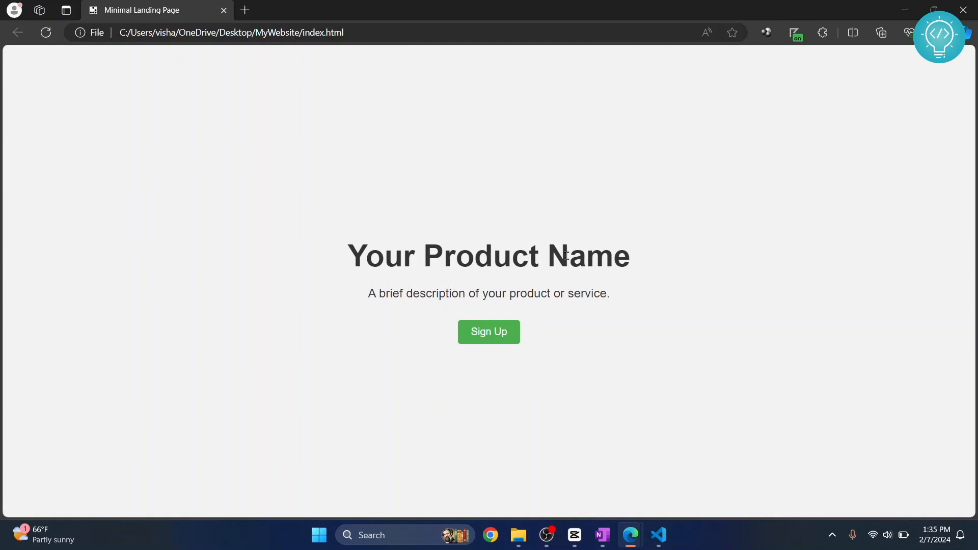
mouse_move(460, 284)
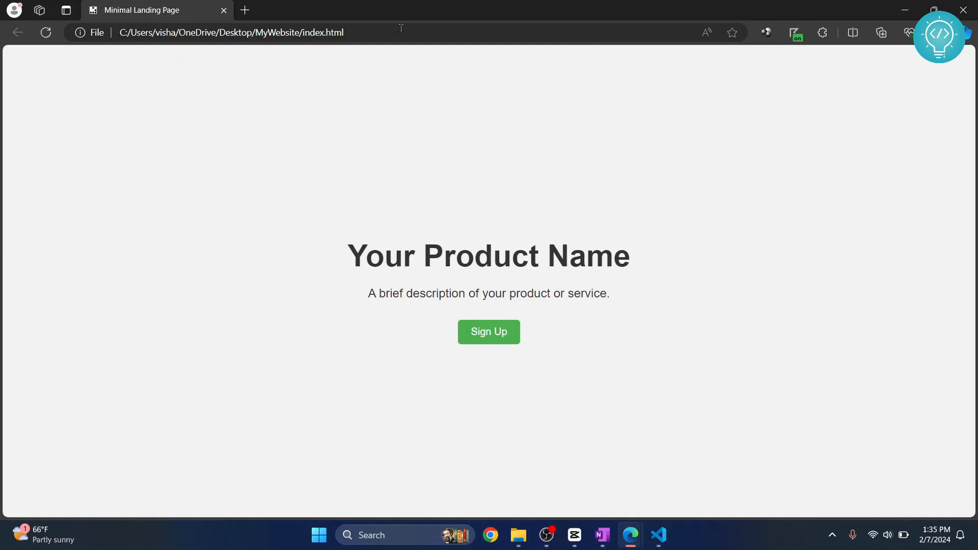
left_click(231, 32)
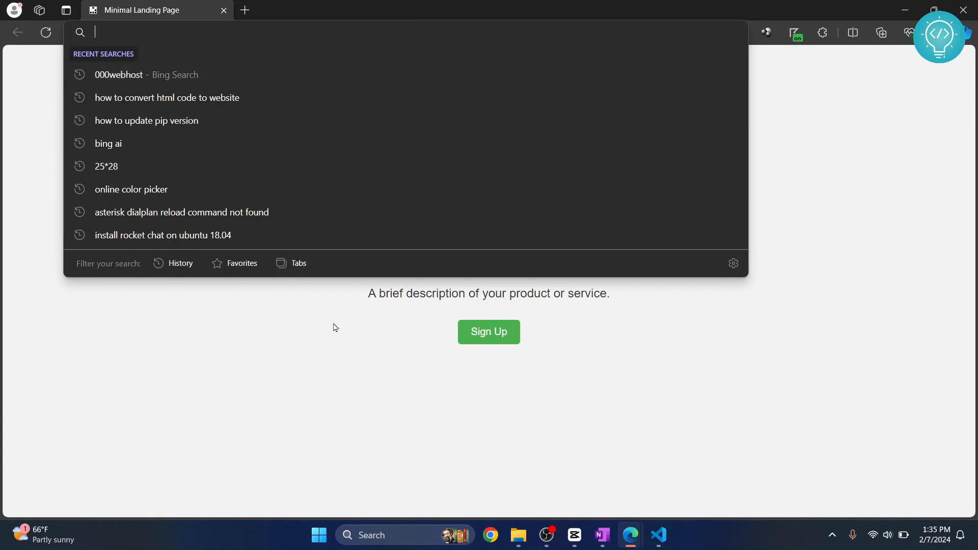
Load example.com in a new tab beside the landing page.
left_click(244, 10)
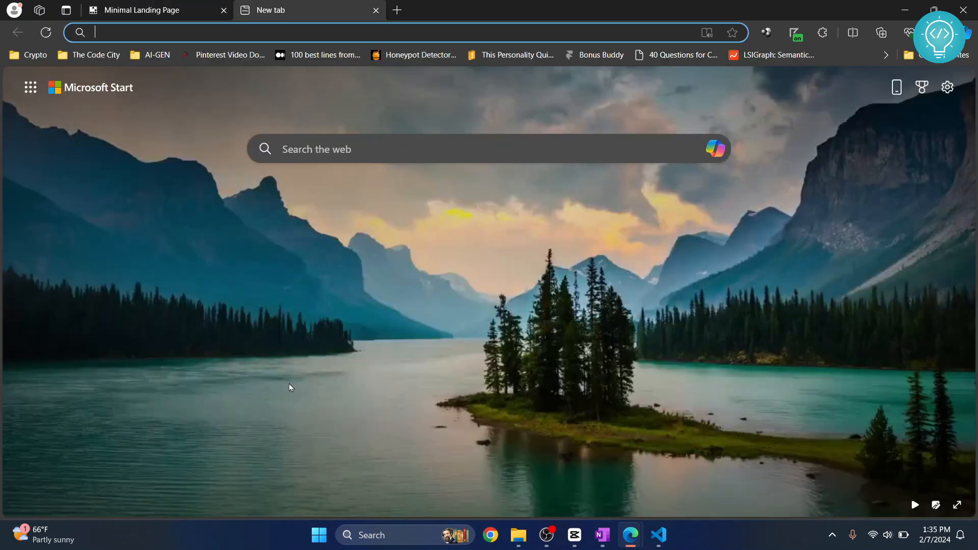
type("wx")
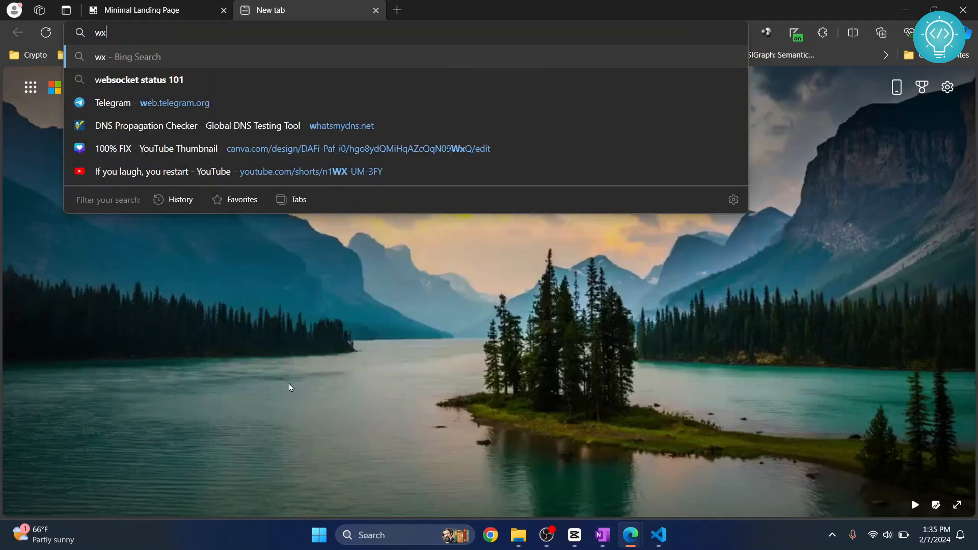
type("example.com")
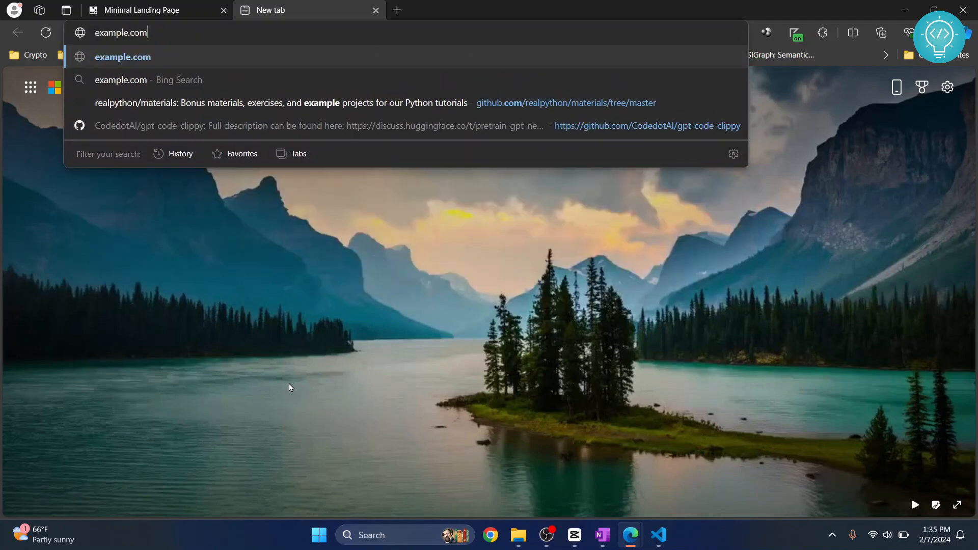
key("Enter")
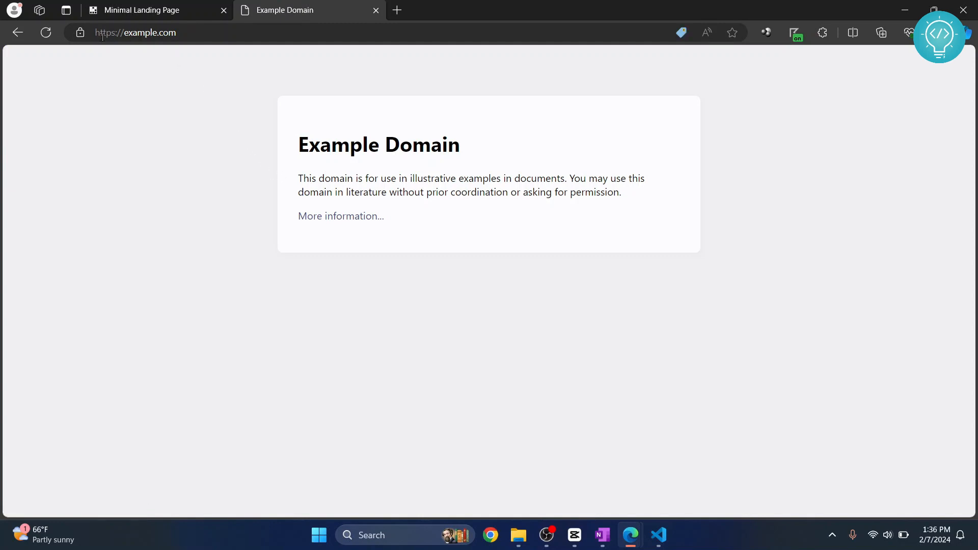
mouse_move(126, 57)
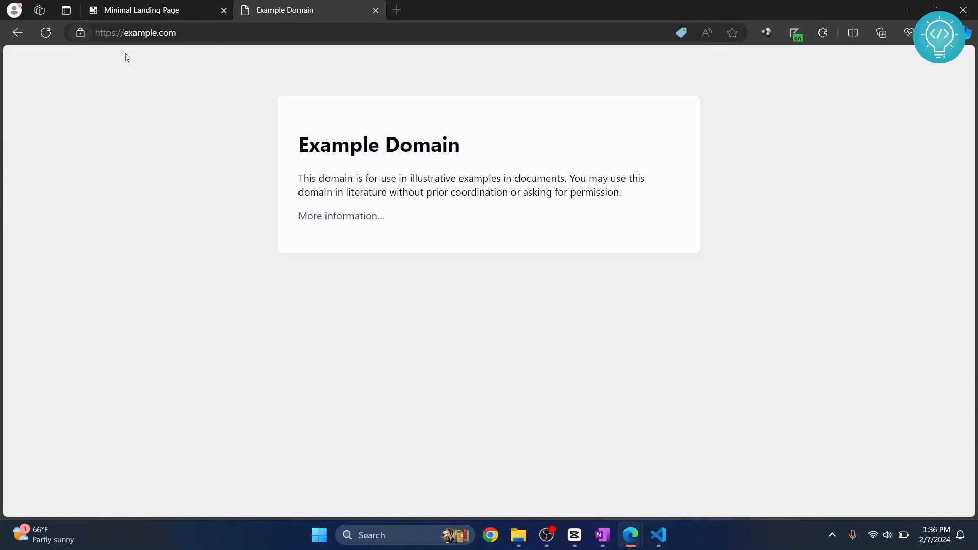
mouse_move(278, 187)
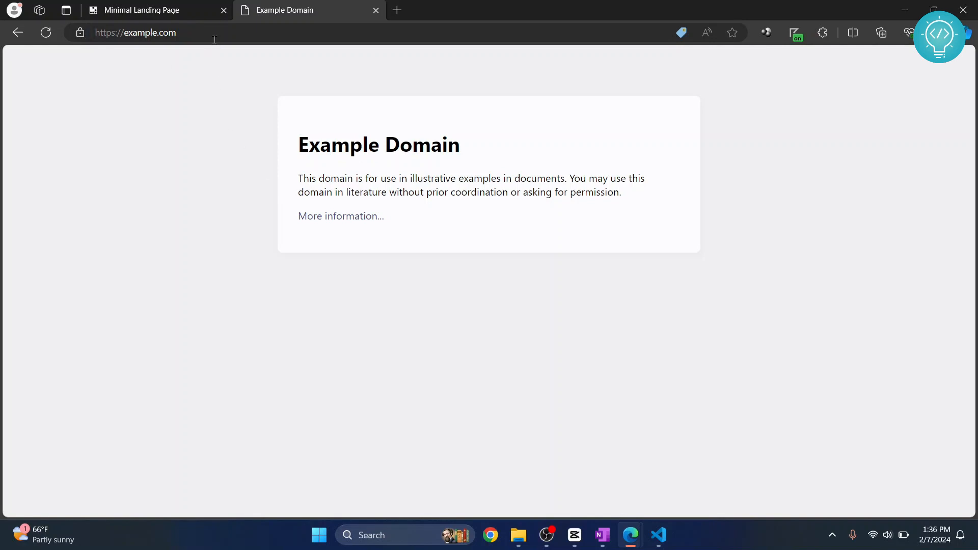
mouse_move(402, 231)
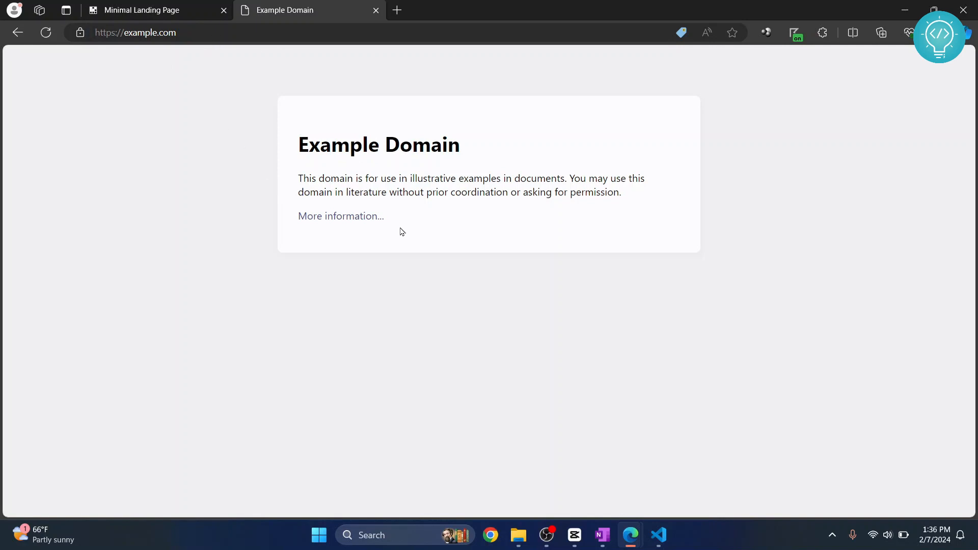
Switch between the Example Domain and landing page tabs, arriving at the 000webhost login.
left_click(143, 10)
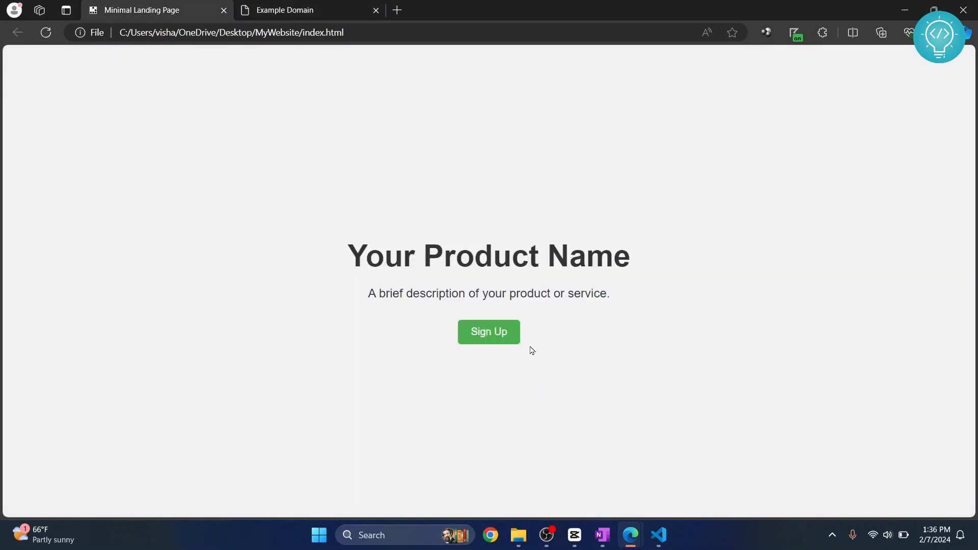
left_click(305, 10)
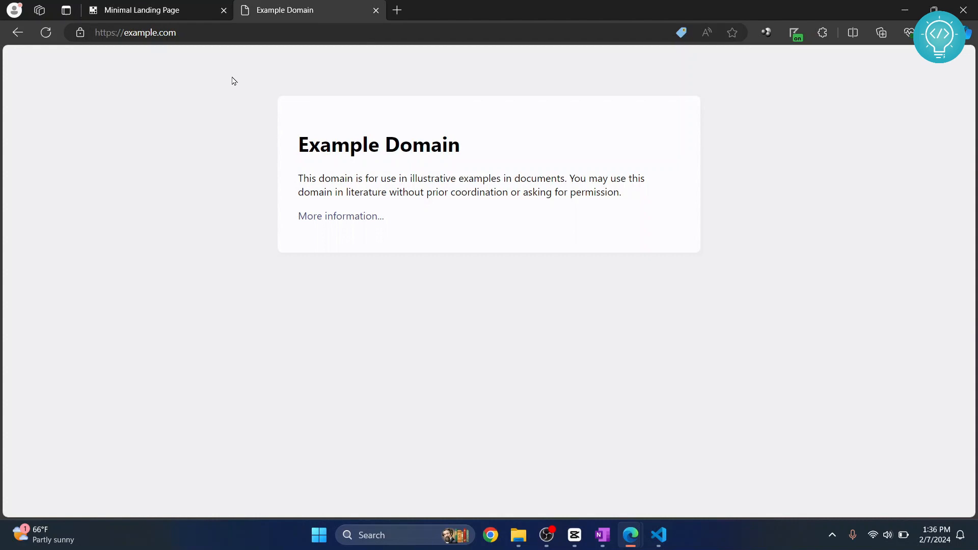
left_click(155, 10)
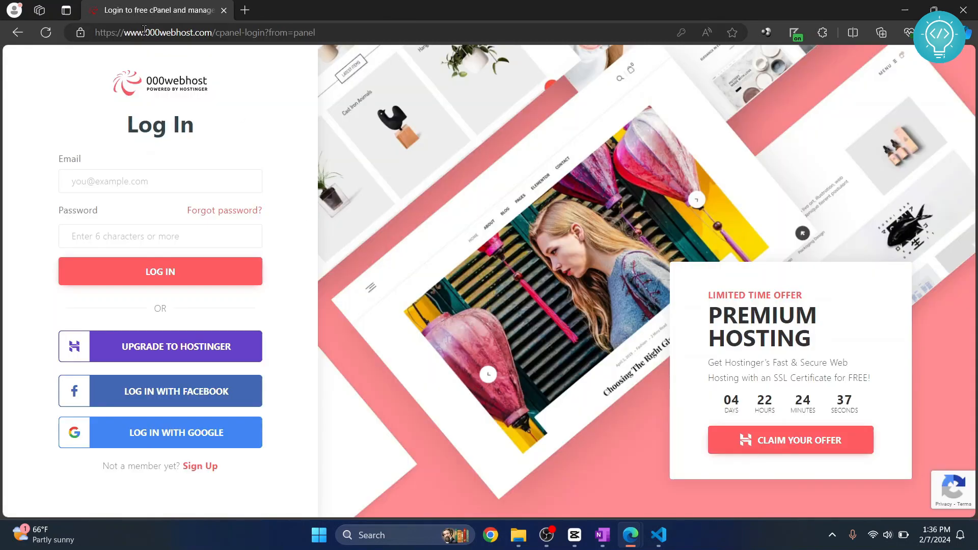
mouse_move(229, 170)
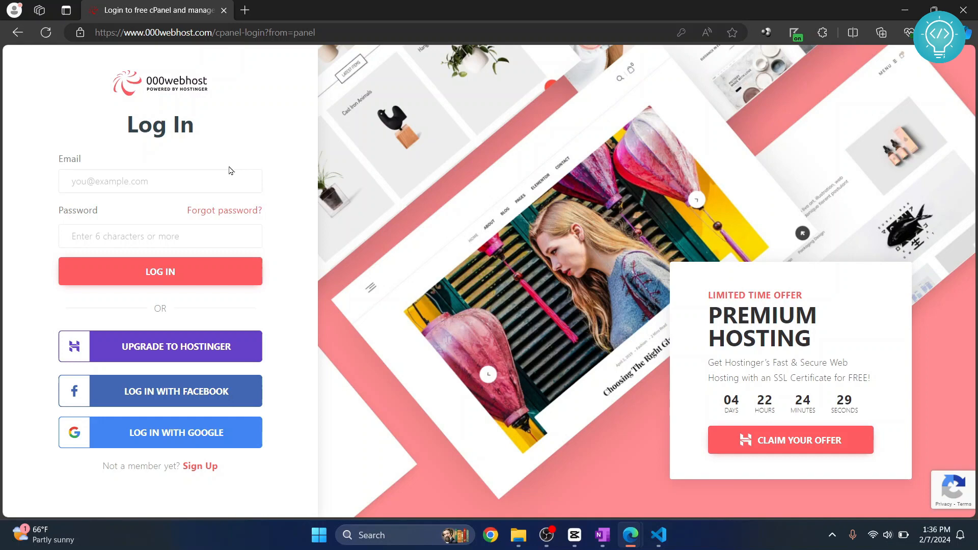
mouse_move(208, 438)
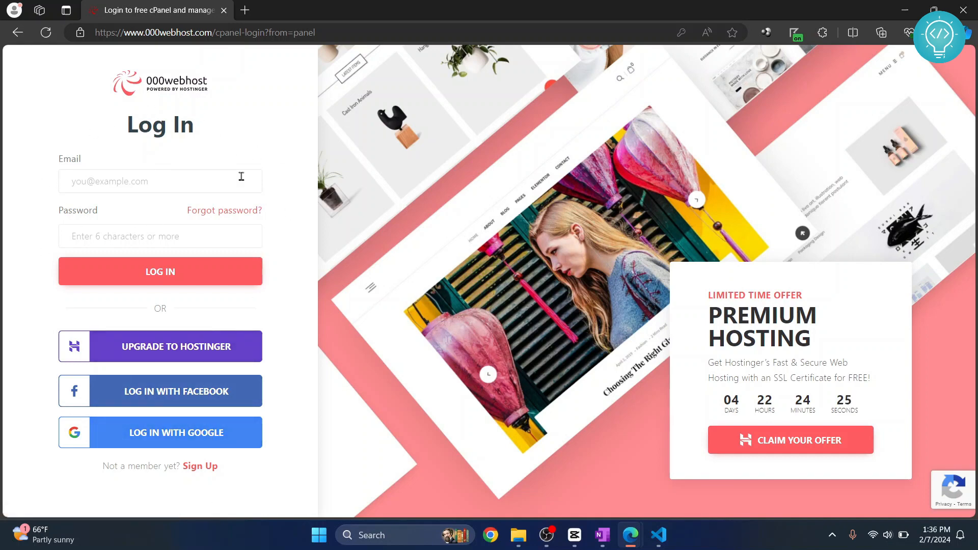
mouse_move(160, 432)
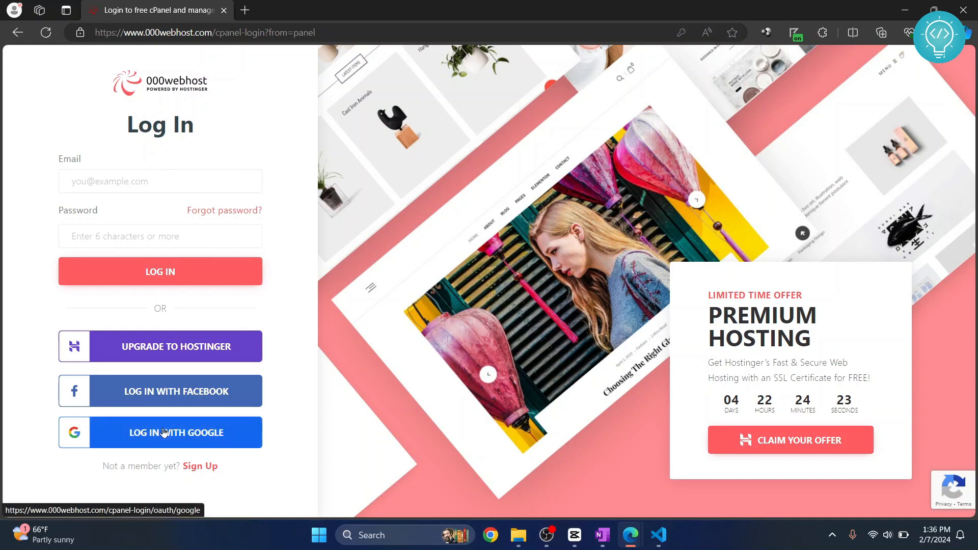
Sign in to 000webhost with the Google account.
left_click(160, 432)
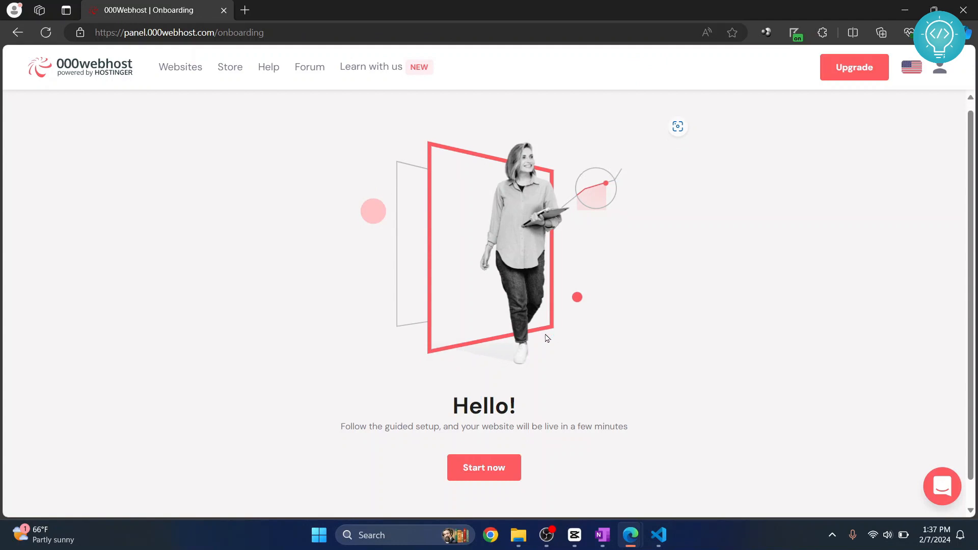
Go to Websites, start the guided setup, and focus the Website name field of the Create website form.
scroll("down", 3)
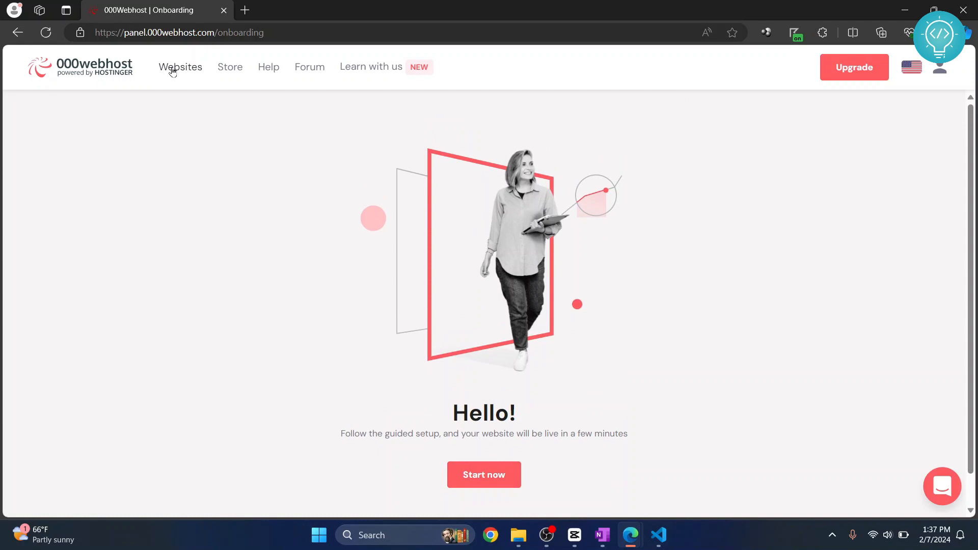
left_click(180, 67)
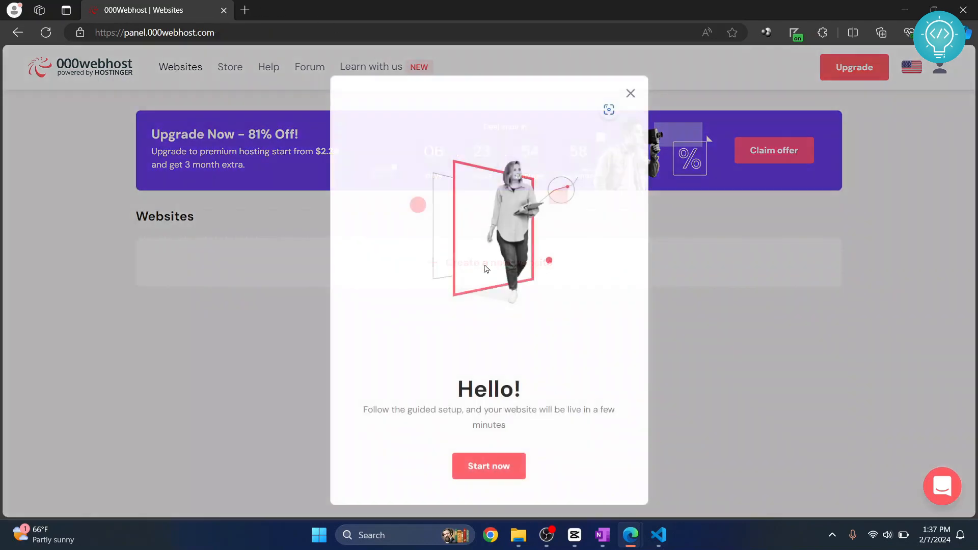
left_click(488, 465)
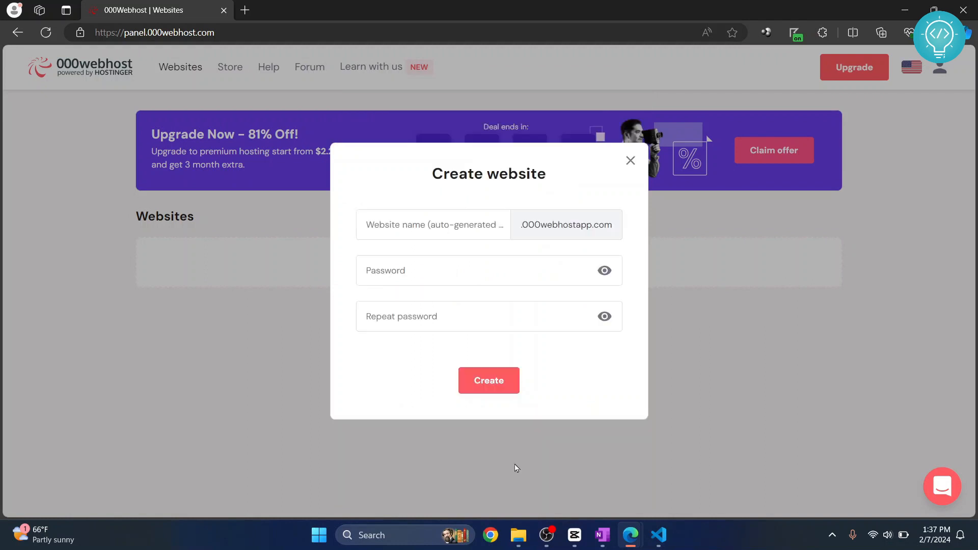
left_click(433, 224)
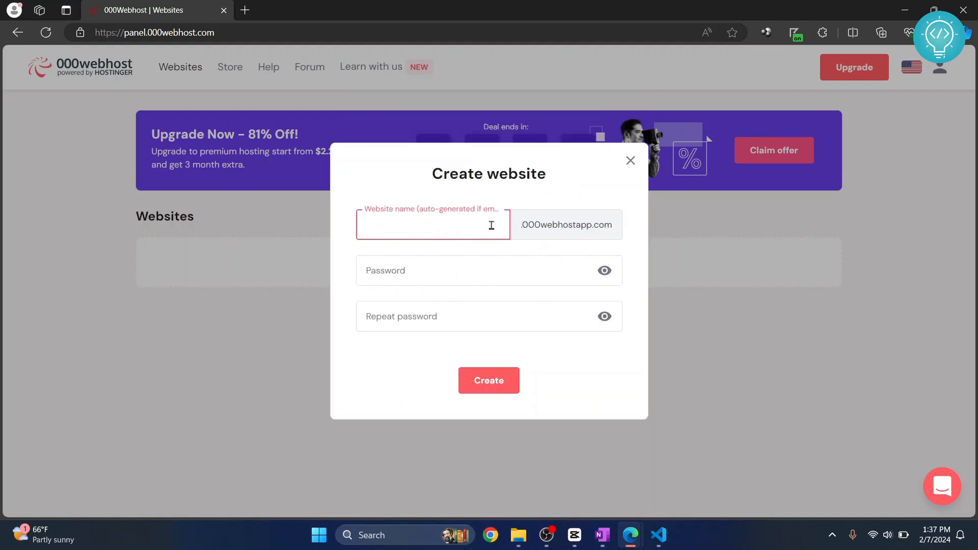
left_click(432, 224)
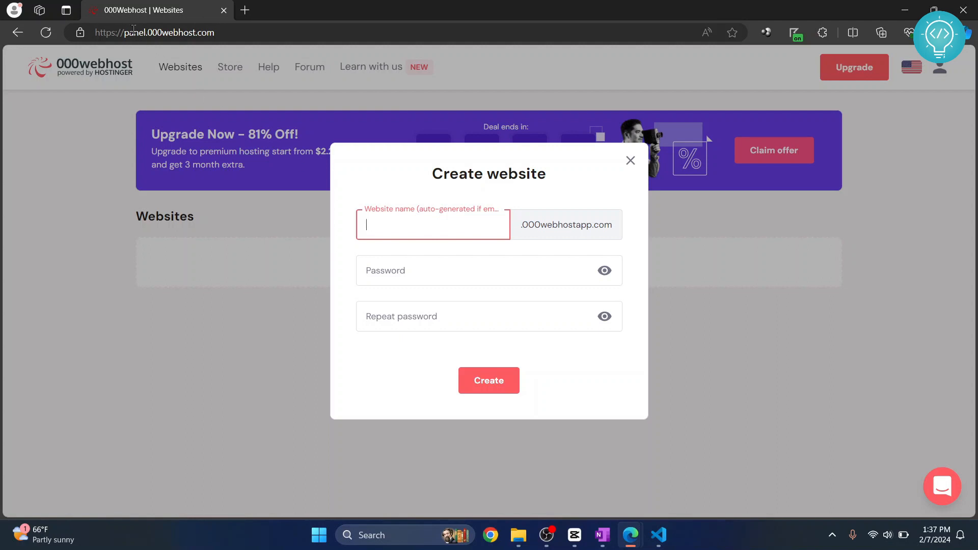
mouse_move(306, 169)
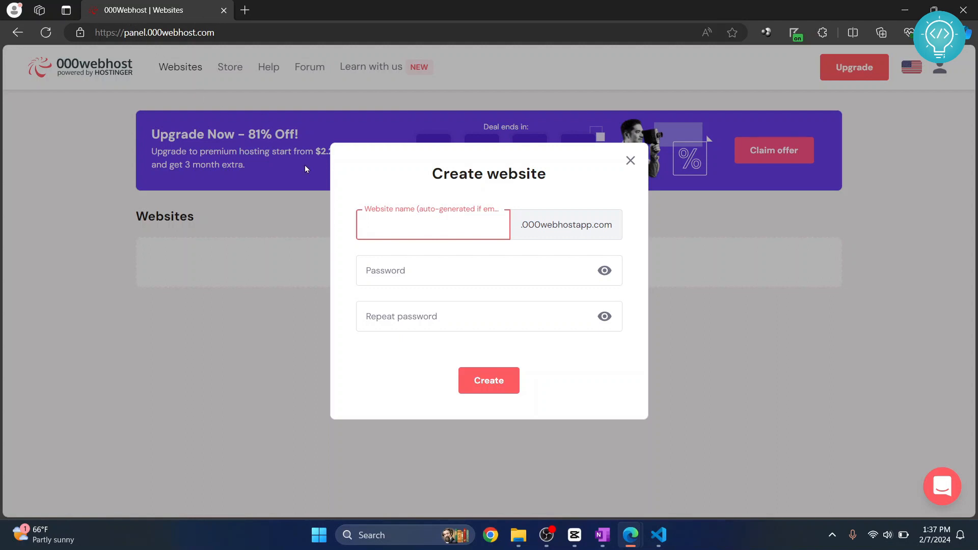
Enter the name tcctestwebsite with matching passwords and submit Create, retrying twice.
type("tcctestwebsite")
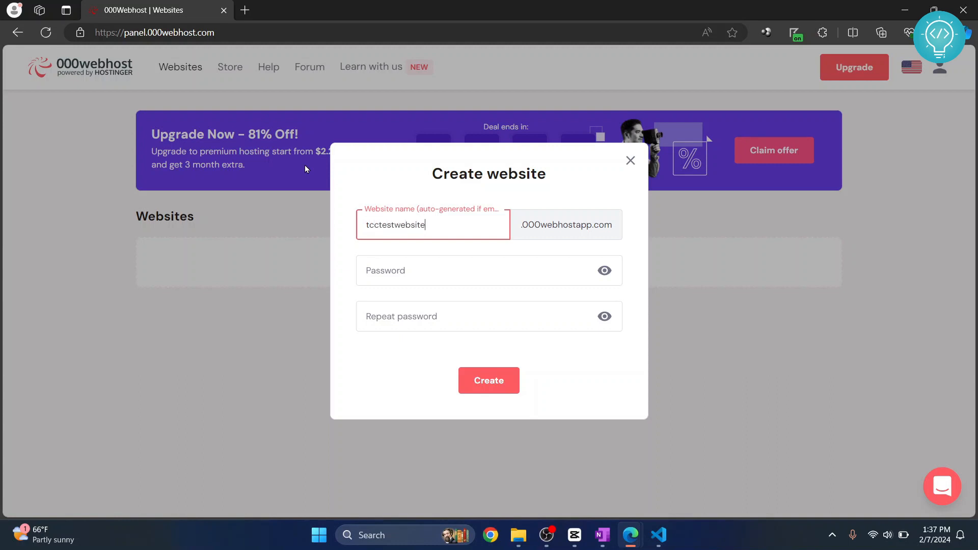
left_click(488, 270)
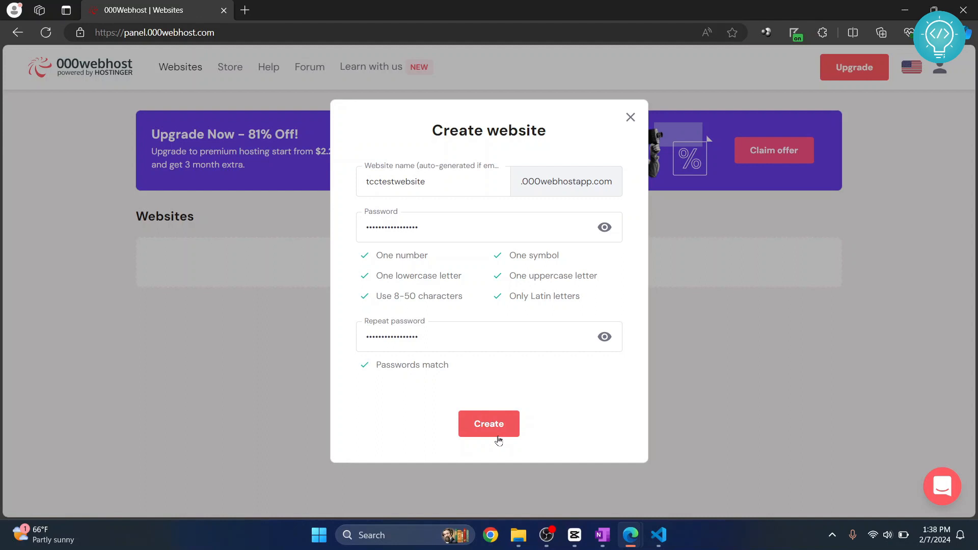
left_click(488, 424)
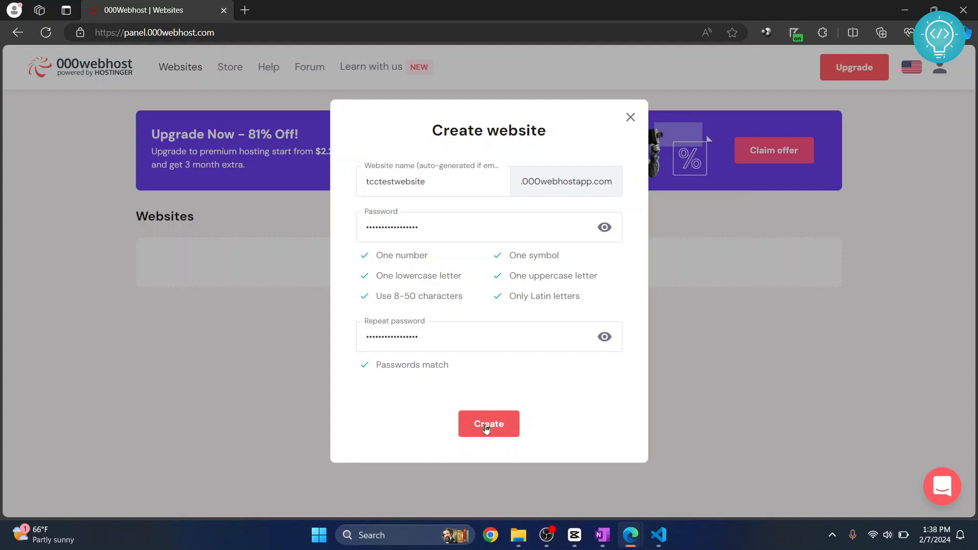
left_click(488, 424)
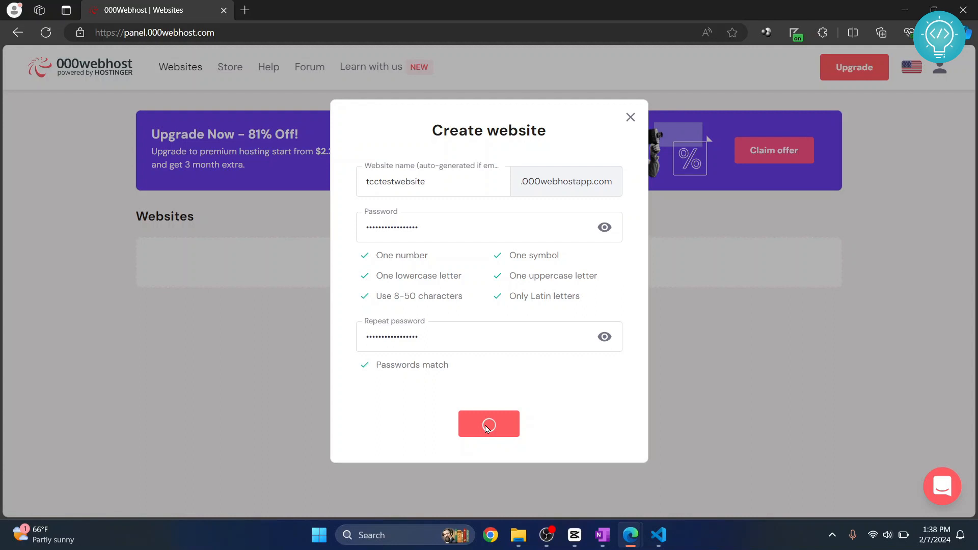
left_click(489, 424)
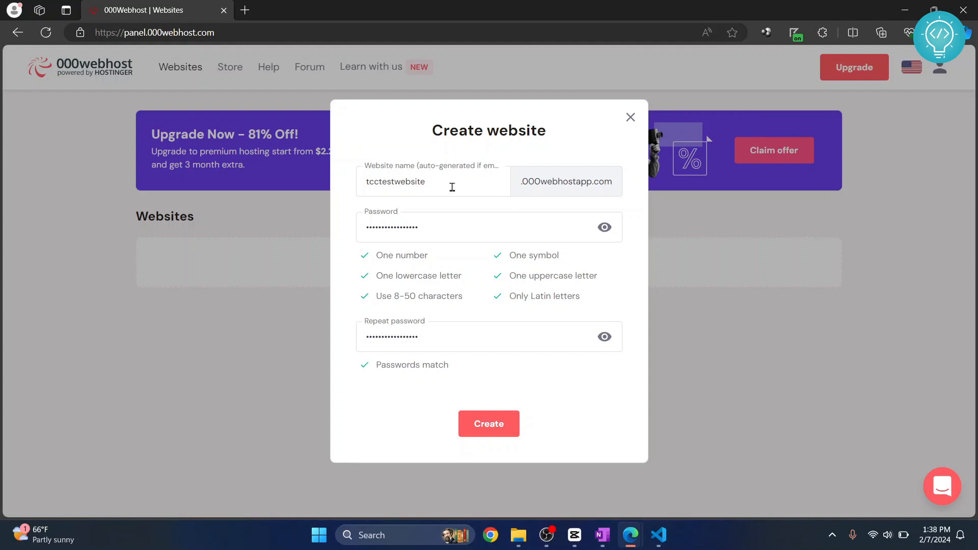
Try tcctestwebsite.000webhost.com in a new tab, then return to the Create website form.
double_click(396, 181)
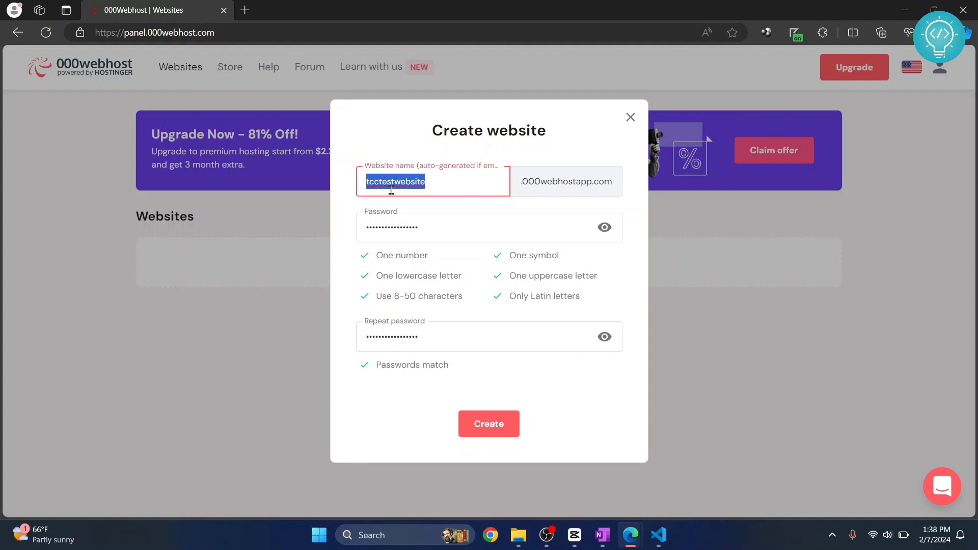
mouse_move(591, 187)
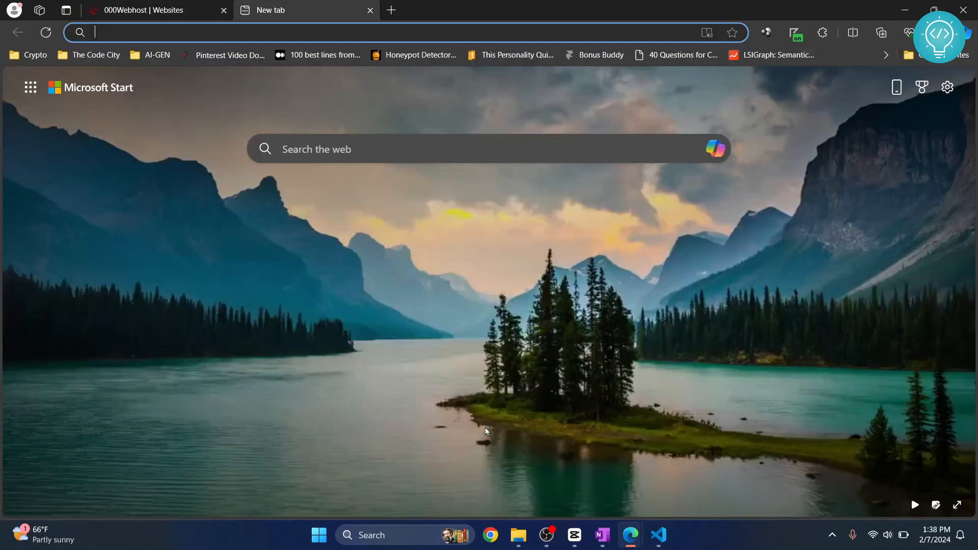
type("tcctestwebsite.")
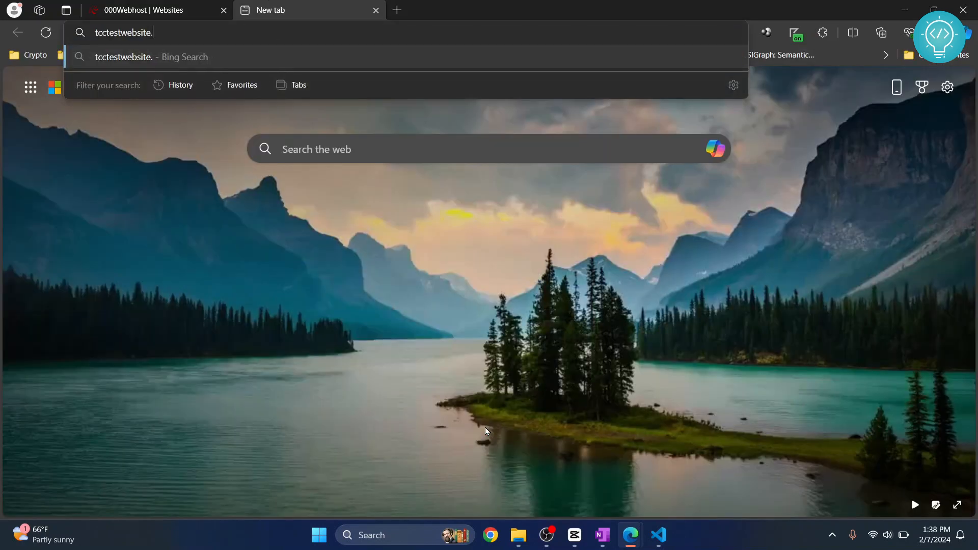
type("000webhost.com")
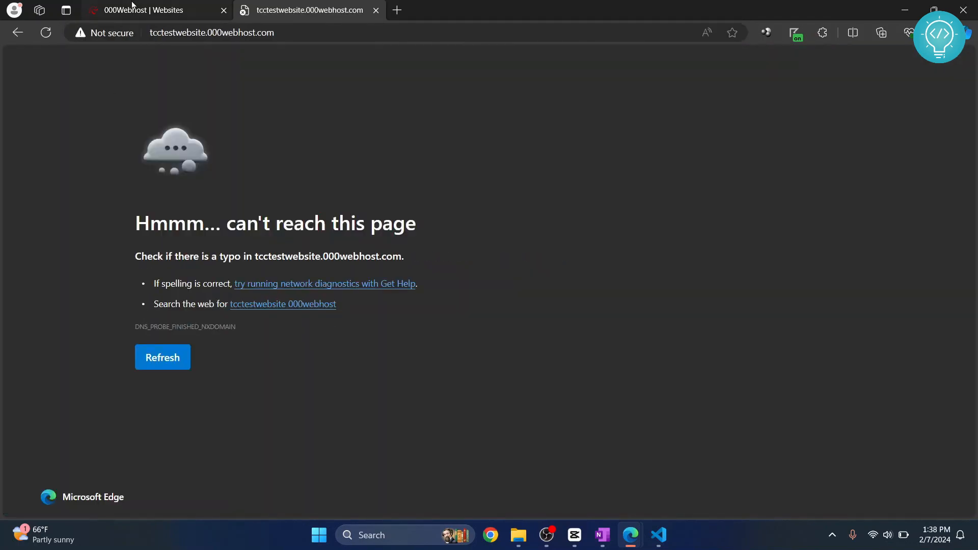
left_click(150, 10)
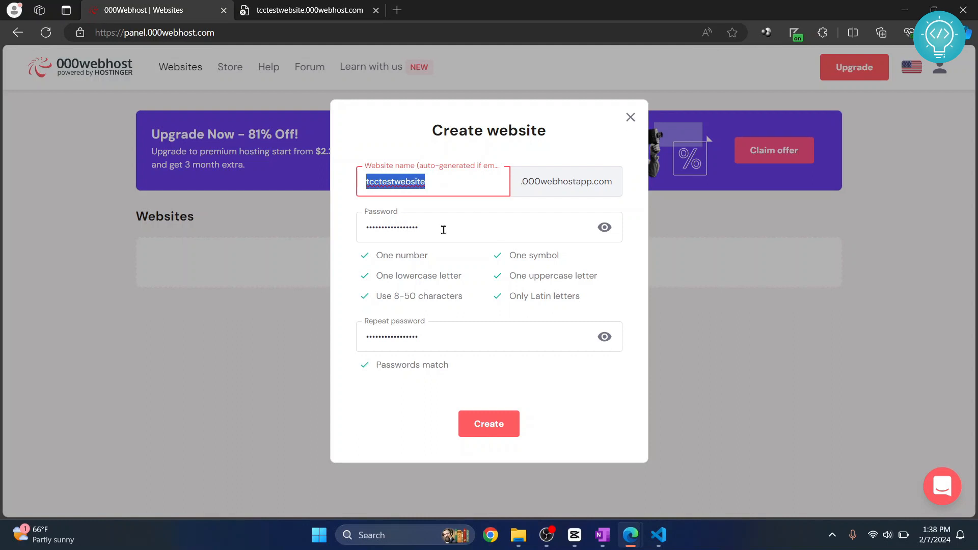
mouse_move(427, 252)
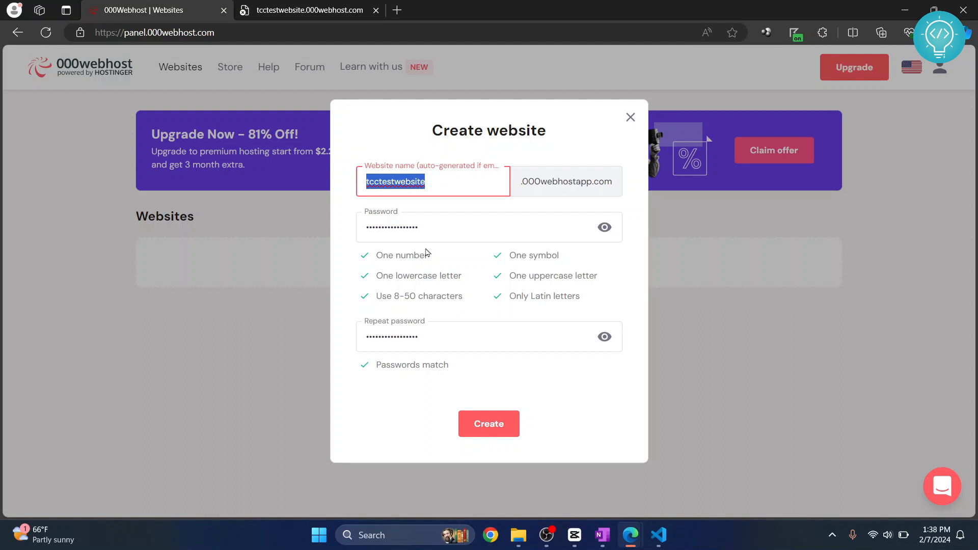